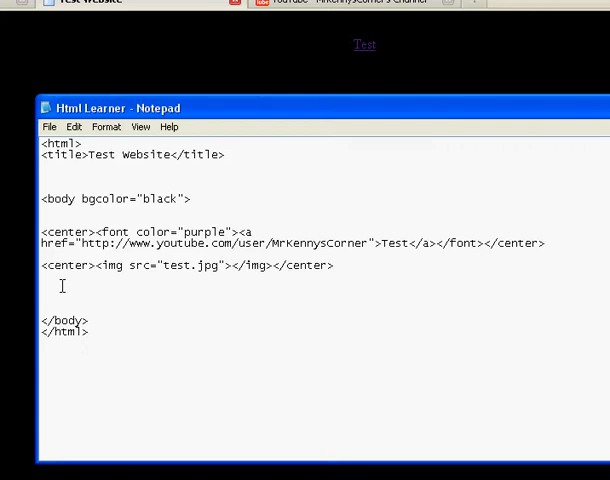
{"action": "mouse_move", "coordinate": [192, 356]}
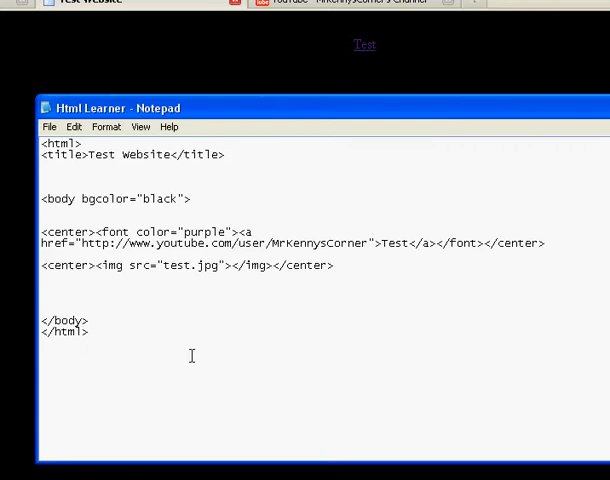
{"action": "mouse_move", "coordinate": [162, 310]}
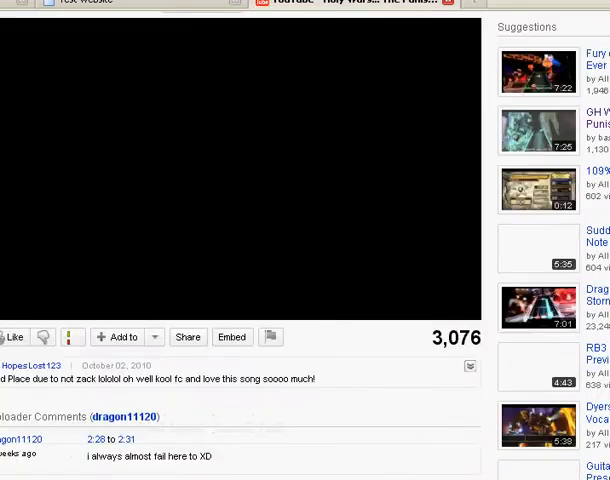
- Reveal the Embed option under the Holy Wars video and select its embed code for copying
{"action": "left_click", "coordinate": [240, 176]}
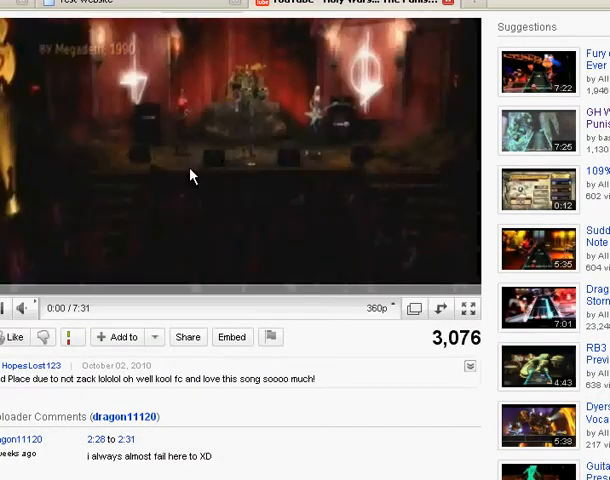
{"action": "scroll", "scroll_direction": "up", "scroll_amount": 3}
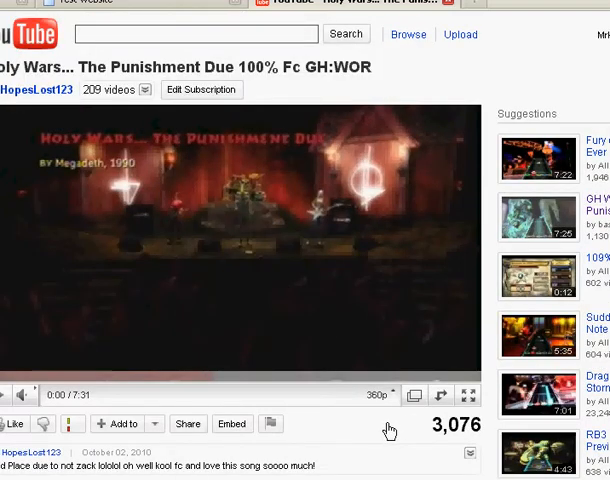
{"action": "left_click", "coordinate": [232, 424]}
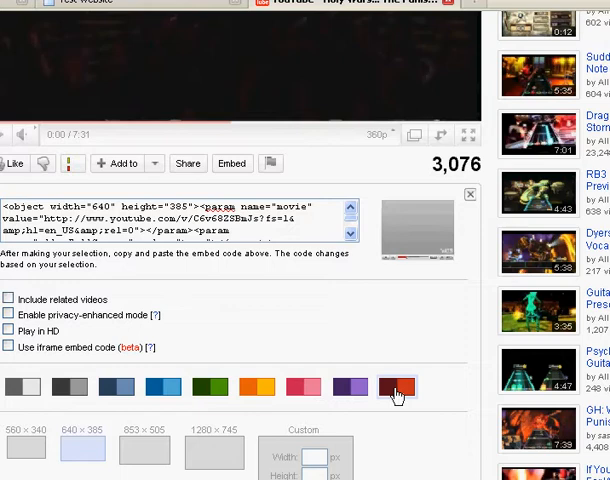
{"action": "left_click", "coordinate": [396, 388]}
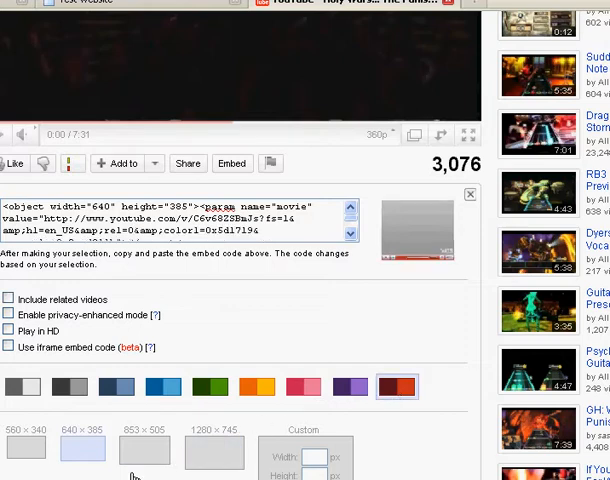
{"action": "left_click", "coordinate": [24, 344]}
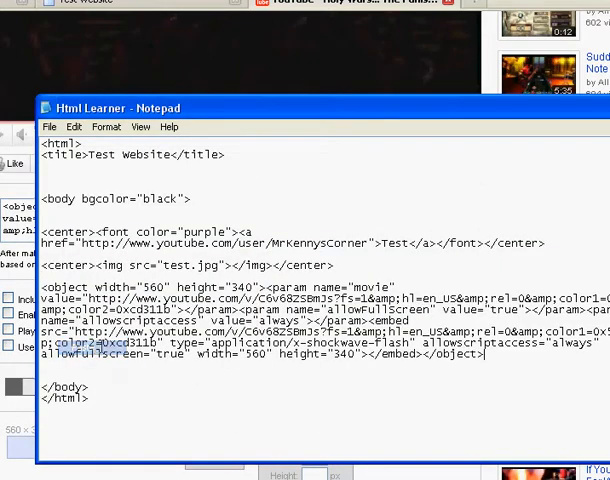
- Save the page with the pasted embed code, then begin a <center tag before the object
{"action": "left_click", "coordinate": [48, 126]}
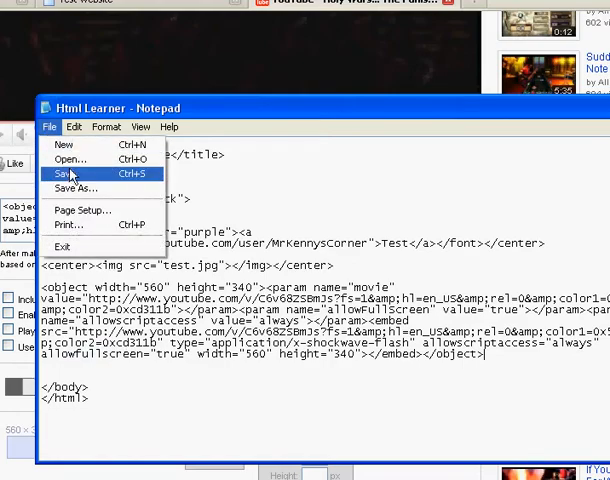
{"action": "left_click", "coordinate": [66, 172]}
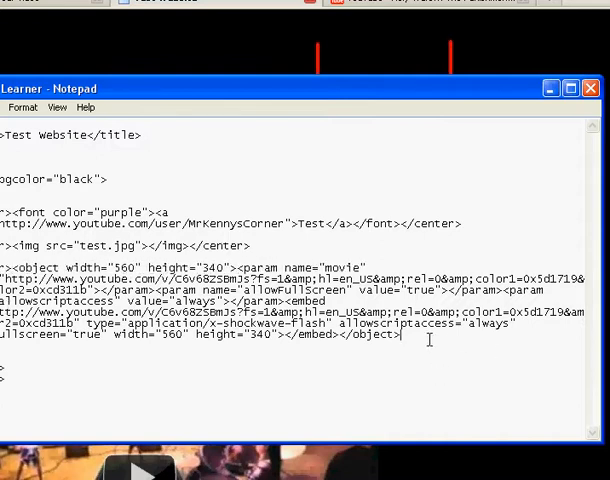
{"action": "type", "text": "<center"}
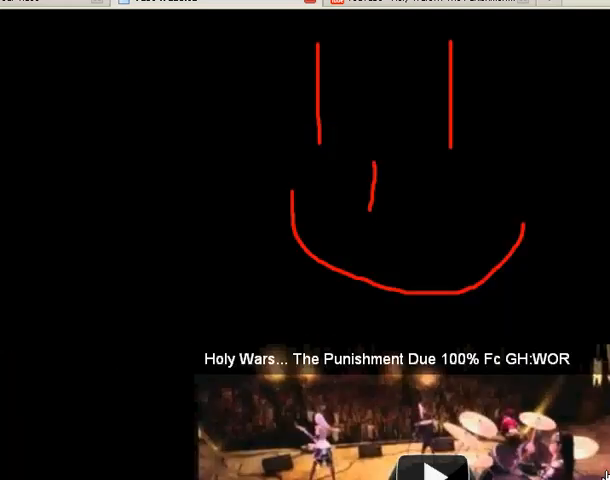
- Scroll to the embedded player on the test page and start the Holy Wars video playing
{"action": "scroll", "scroll_direction": "down", "scroll_amount": 3}
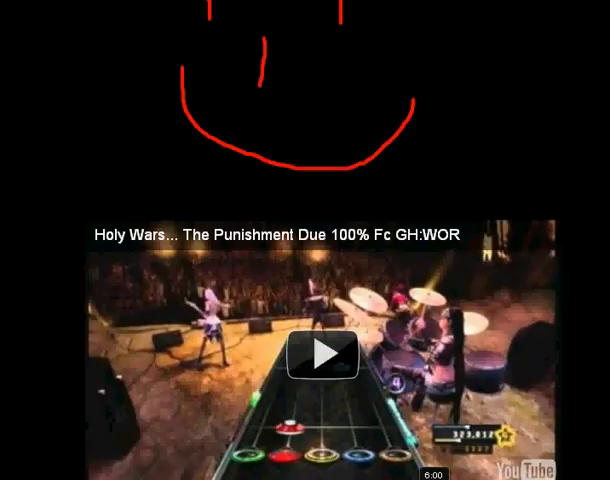
{"action": "left_click", "coordinate": [324, 356]}
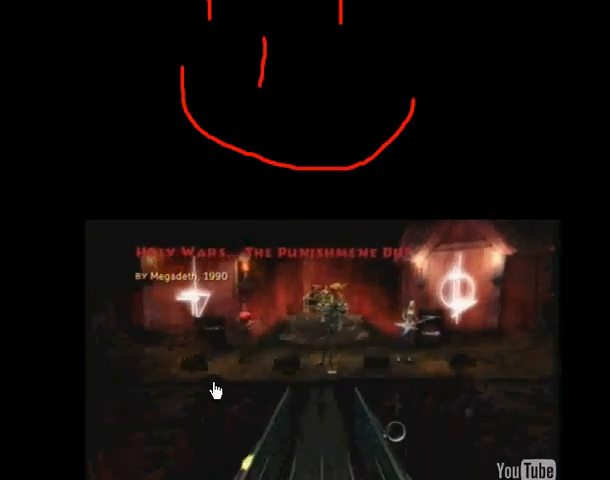